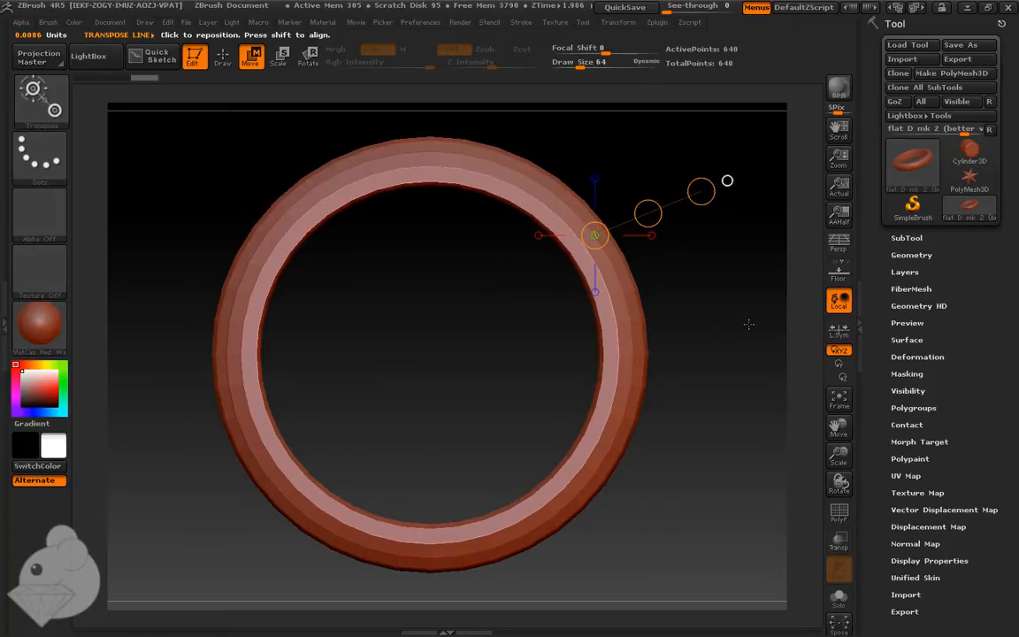
pyautogui.moveTo(263, 363)
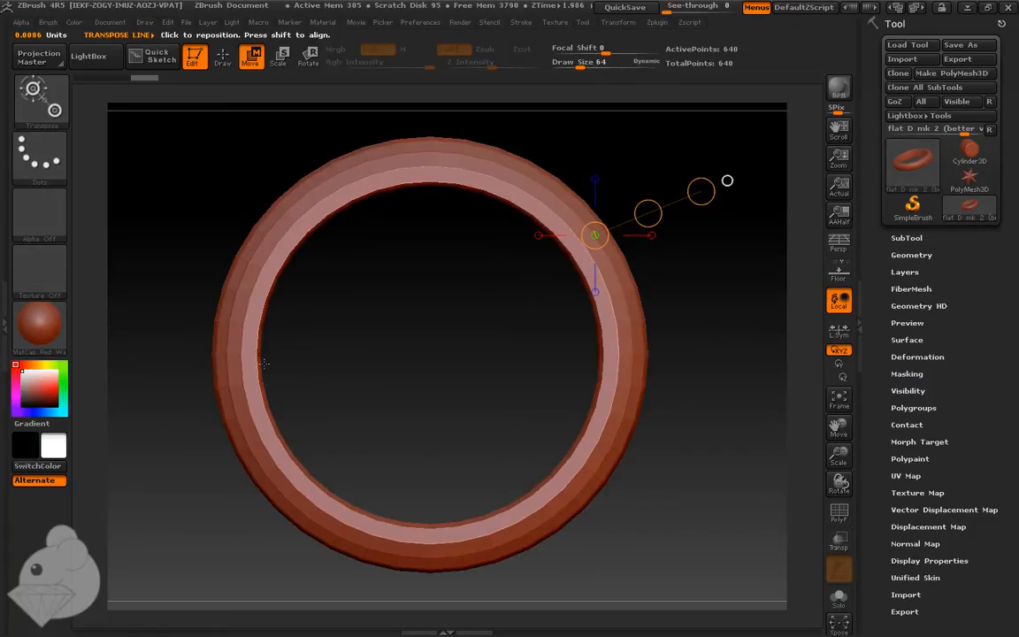
pyautogui.moveTo(253, 139)
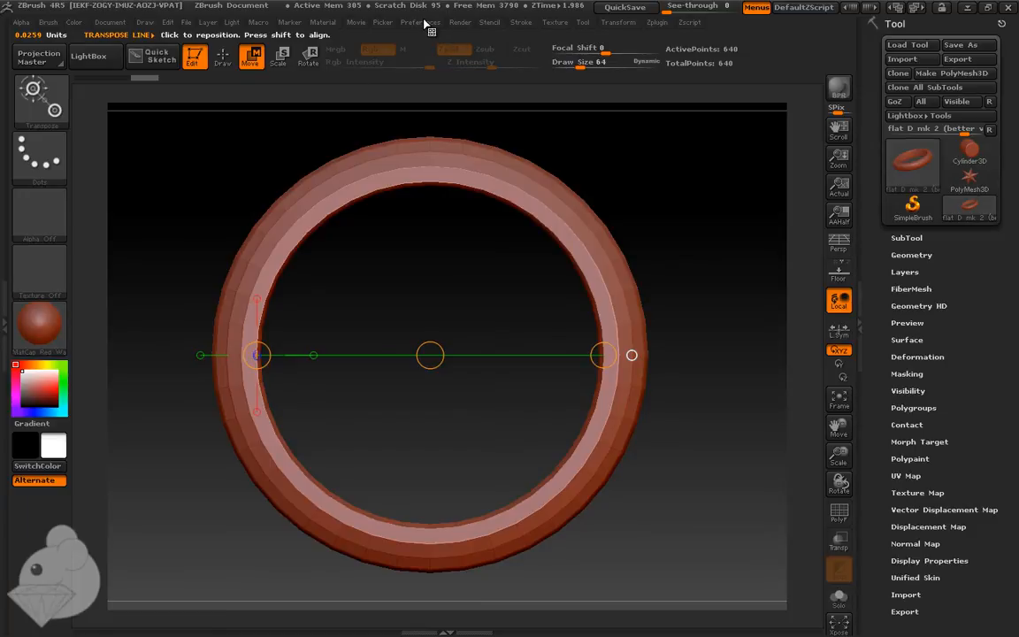
# Step: Calibrate the Transpose measuring line so the inner diameter reads 16.7099, with tick marks
pyautogui.click(421, 22)
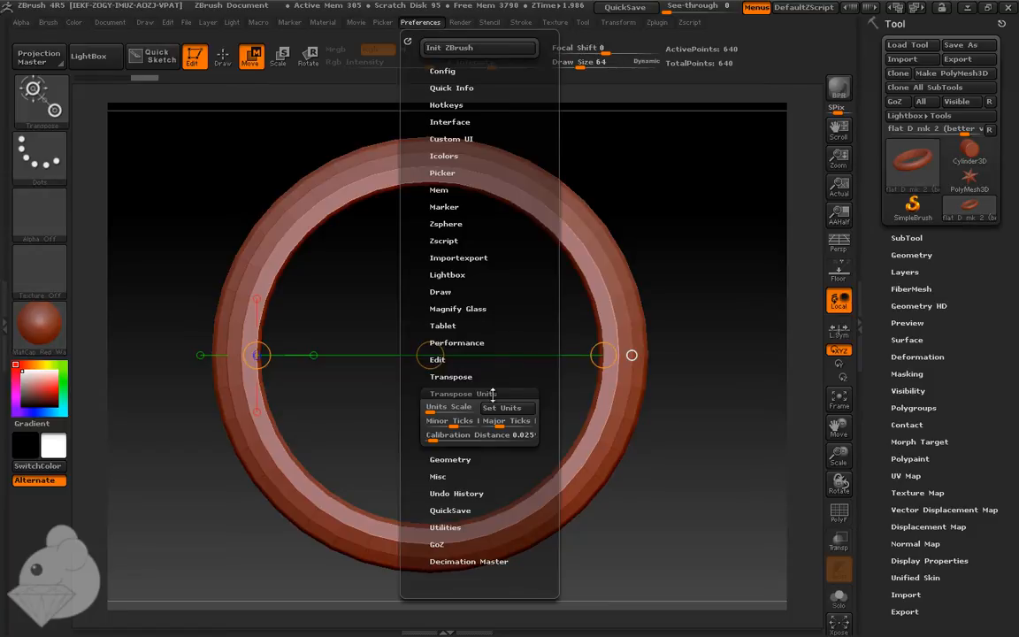
pyautogui.moveTo(480, 434); pyautogui.dragTo(492, 434)
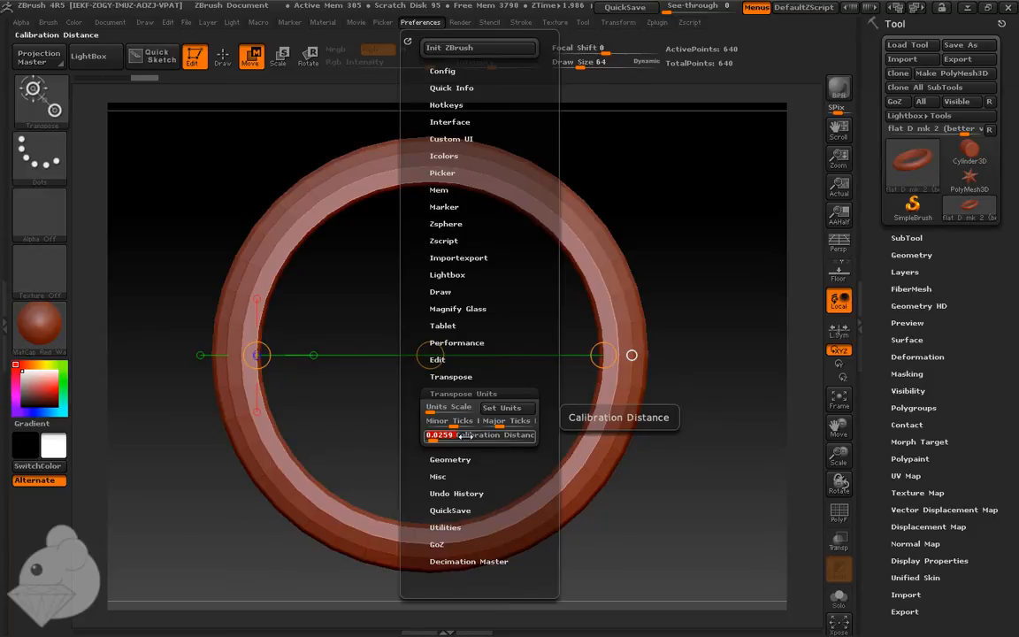
pyautogui.moveTo(438, 434); pyautogui.dragTo(491, 434)
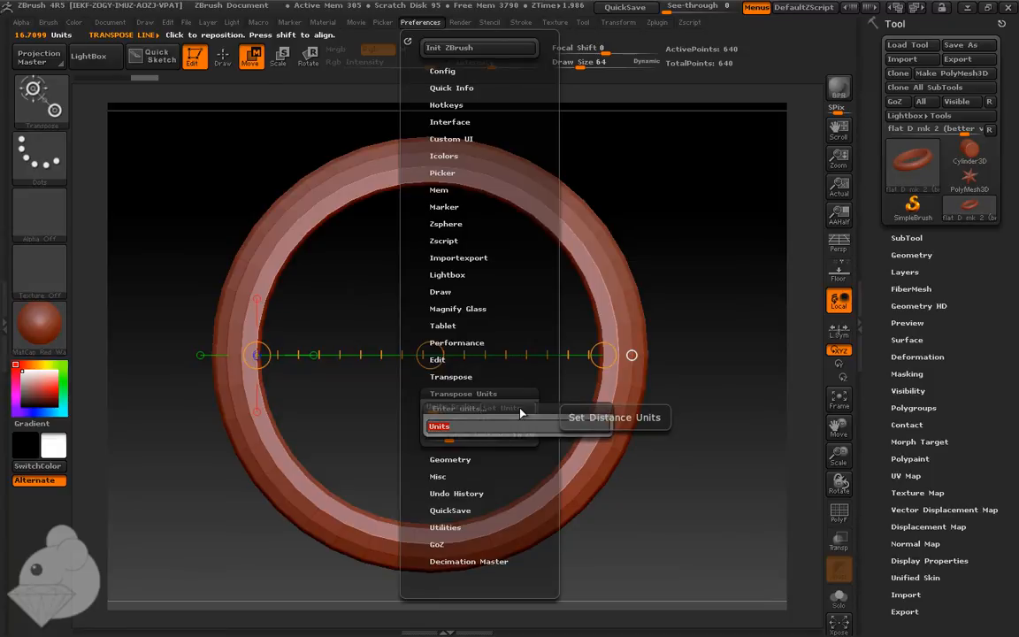
# Step: Switch Transpose units to mm so the diameter reads 16.7099 mm, then close Preferences
pyautogui.click(440, 425)
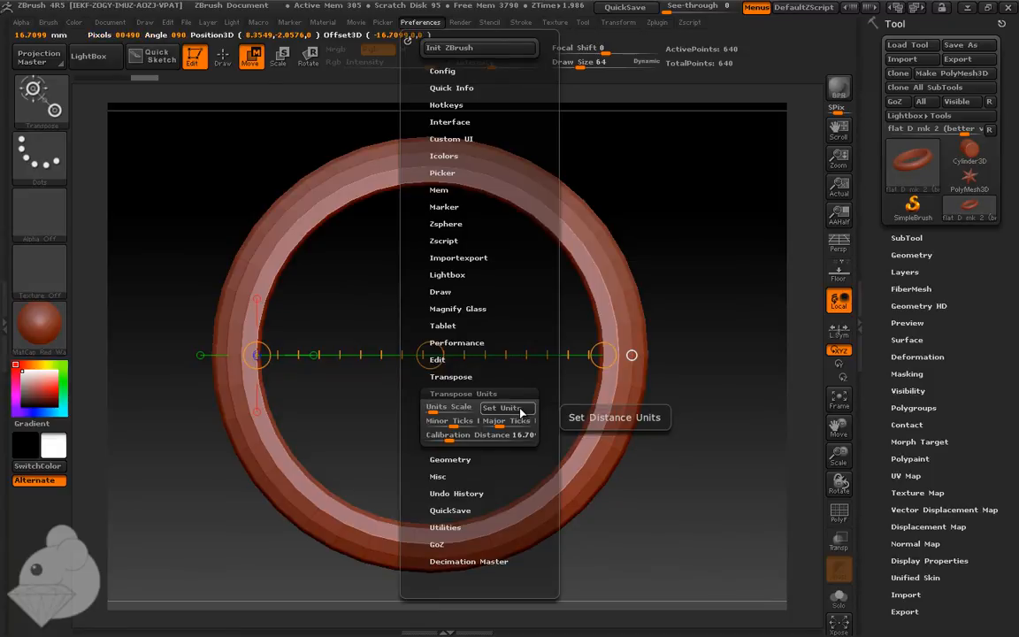
pyautogui.click(340, 167)
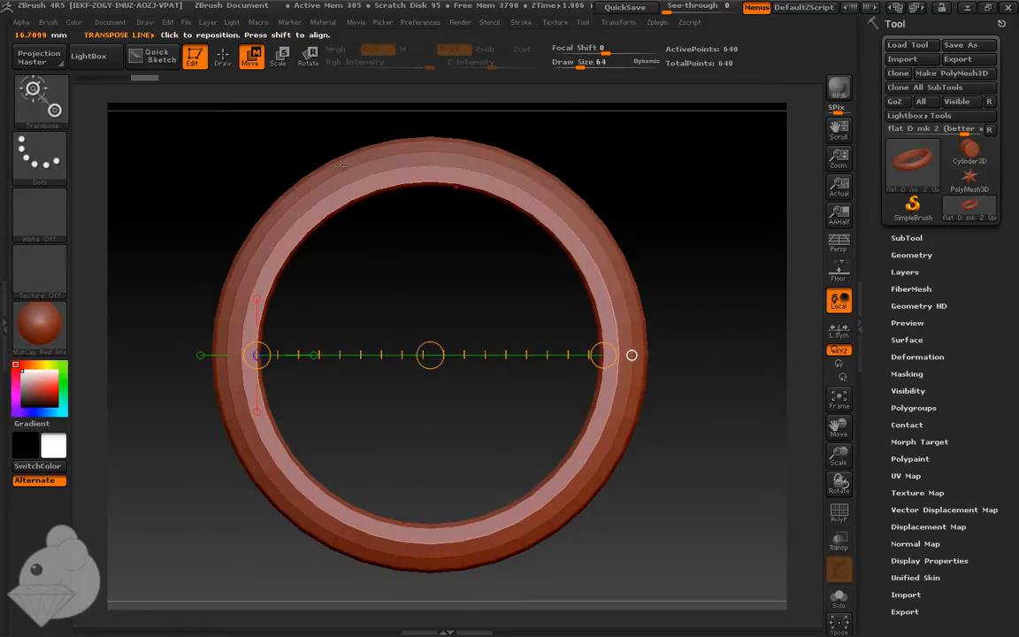
pyautogui.click(420, 22)
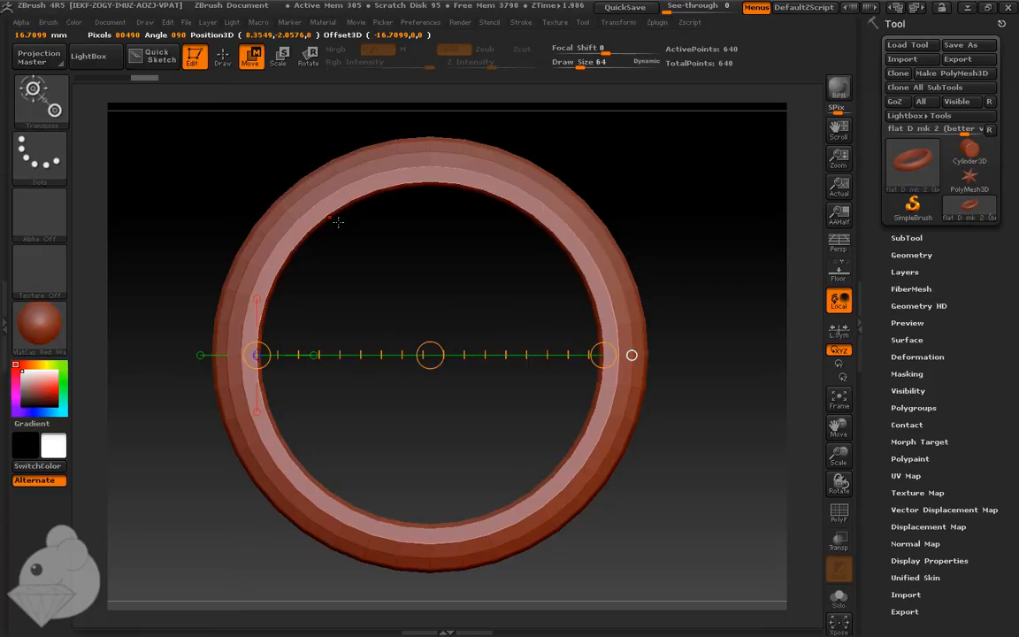
pyautogui.moveTo(659, 345)
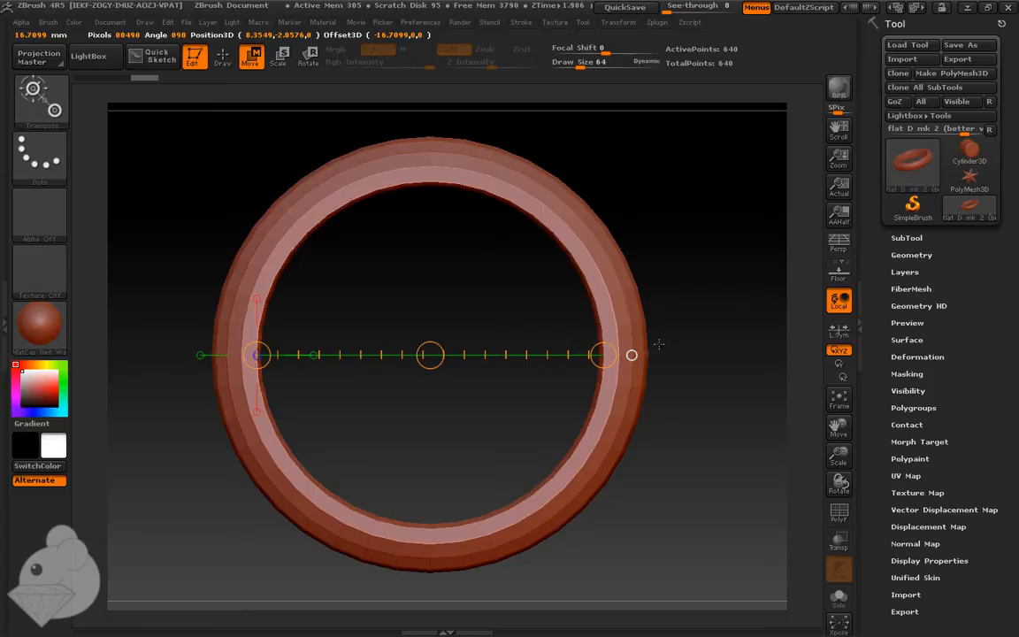